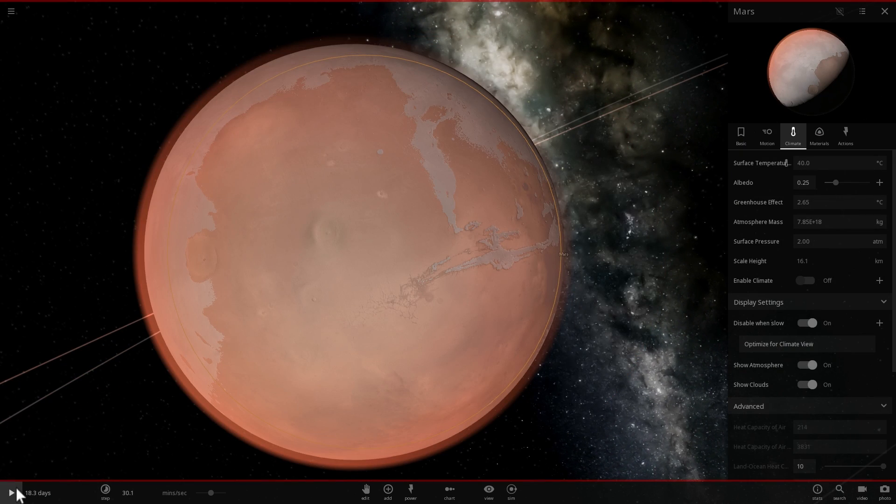
Step: Resume the simulation so warm, 2 atm Mars grows oceans and swirling clouds
left_click(8, 493)
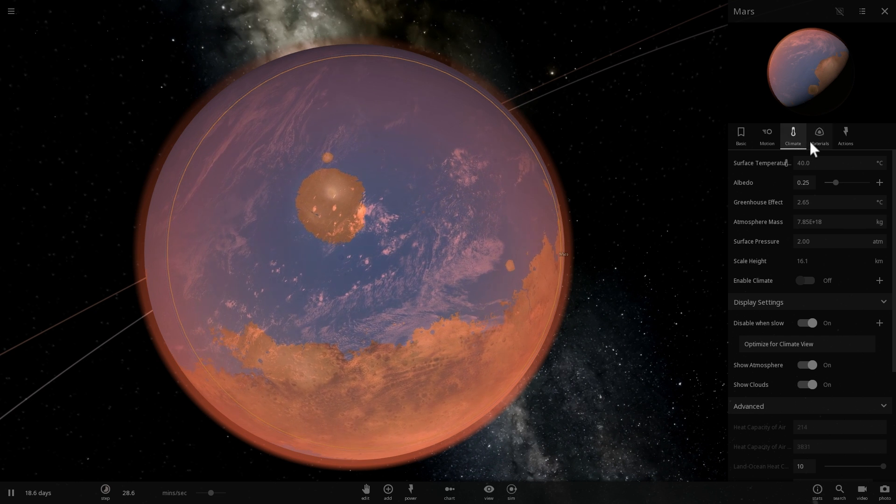
Step: Reduce Mars's water in Materials to near zero so its oceans vanish into dry red terrain
left_click(820, 136)
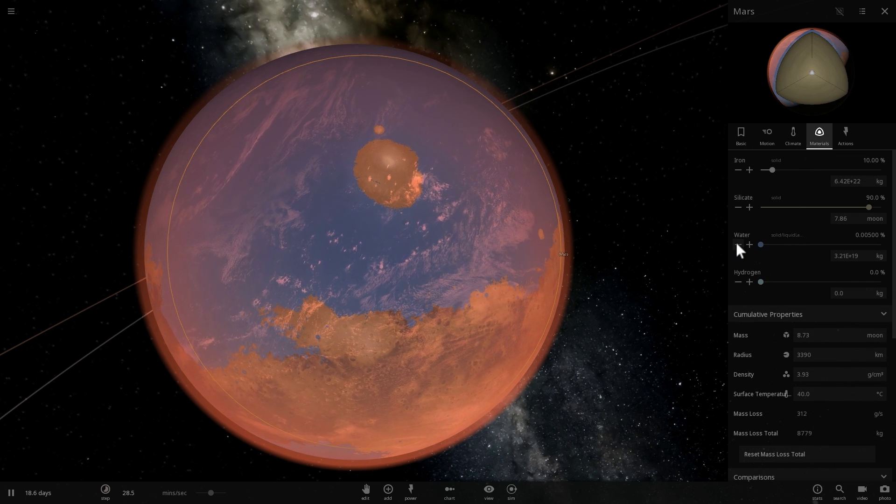
left_click(738, 245)
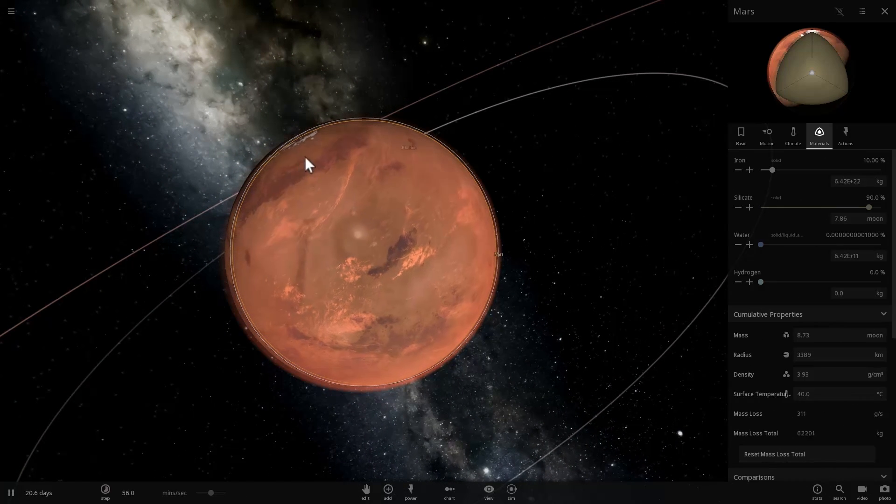
mouse_move(11, 12)
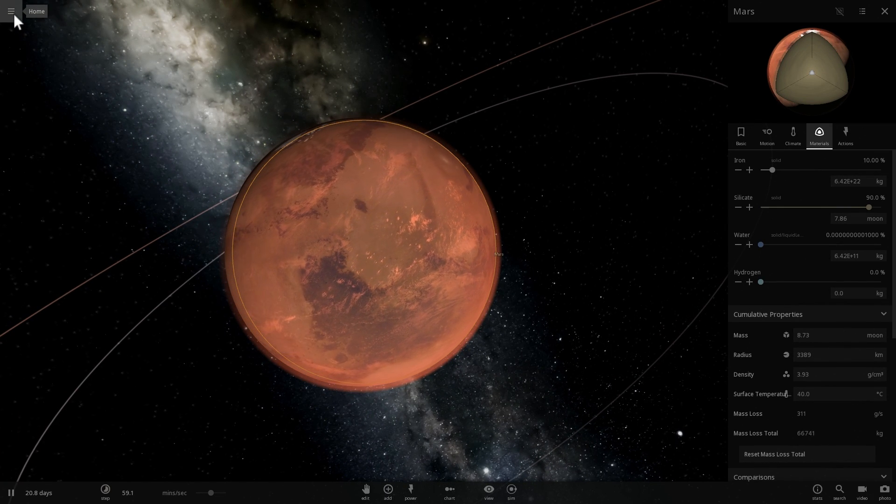
Step: Load a fresh Solar System from Home and select Mars at 2.93 AU and −124 °C
left_click(12, 11)
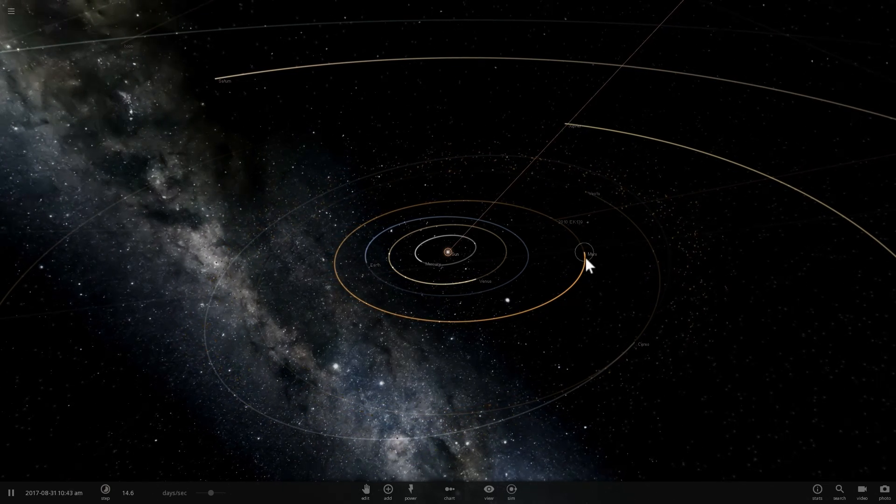
left_click(585, 254)
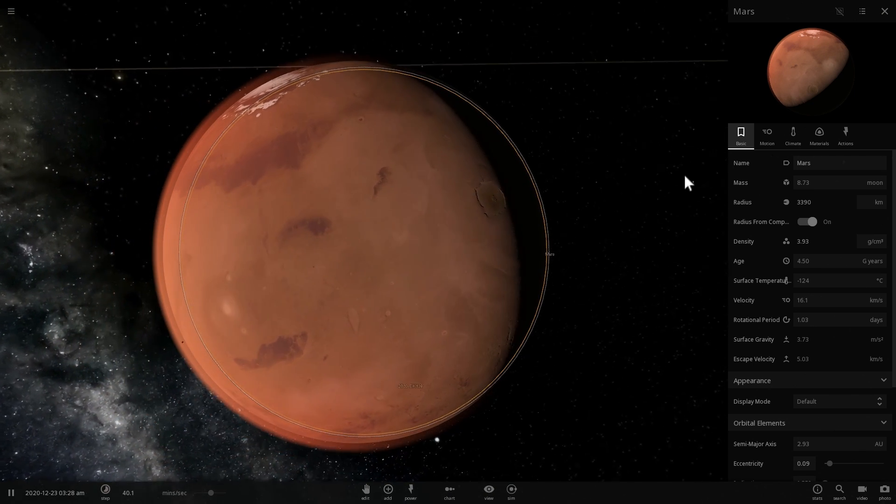
Step: Add water and a 5 atm atmosphere to Mars so oceans and clouds form at about 4 °C
left_click(793, 134)
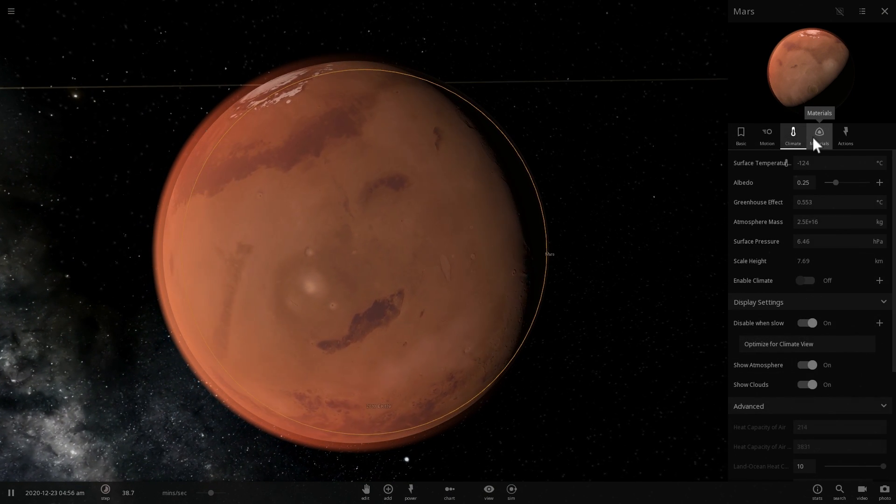
left_click(820, 132)
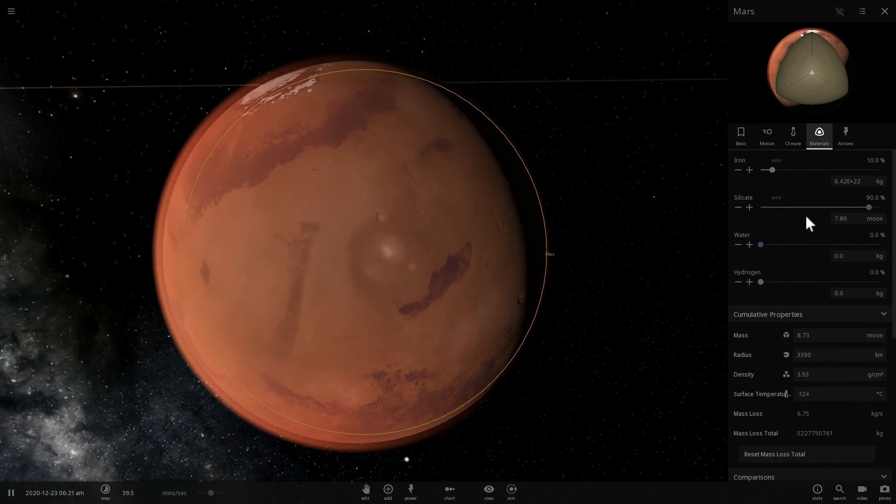
left_click(793, 135)
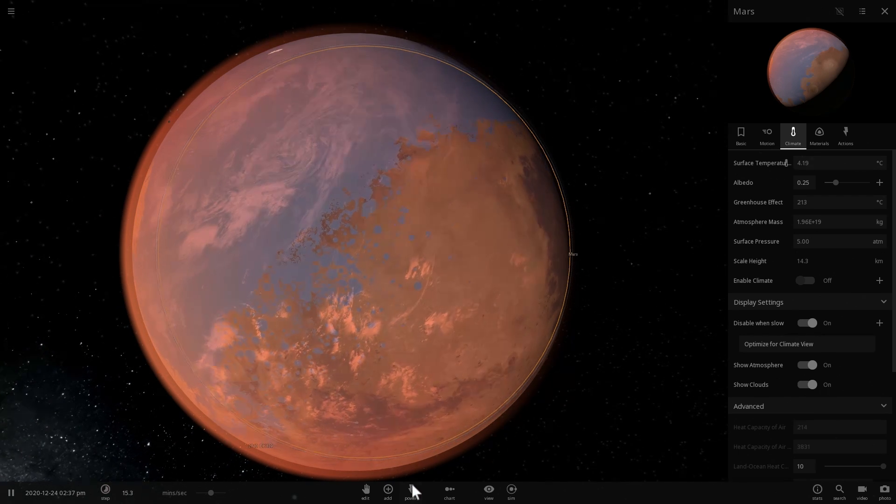
Step: Raise the time rate so Mars migrates inward to a 2.18 AU, 0.40-eccentricity orbit at 123 °C
left_click(742, 136)
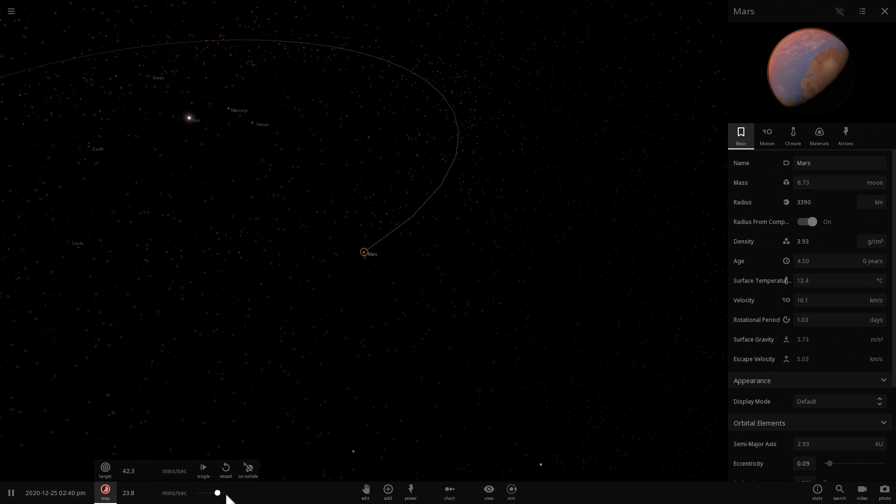
left_click_drag(217, 493, 211, 493)
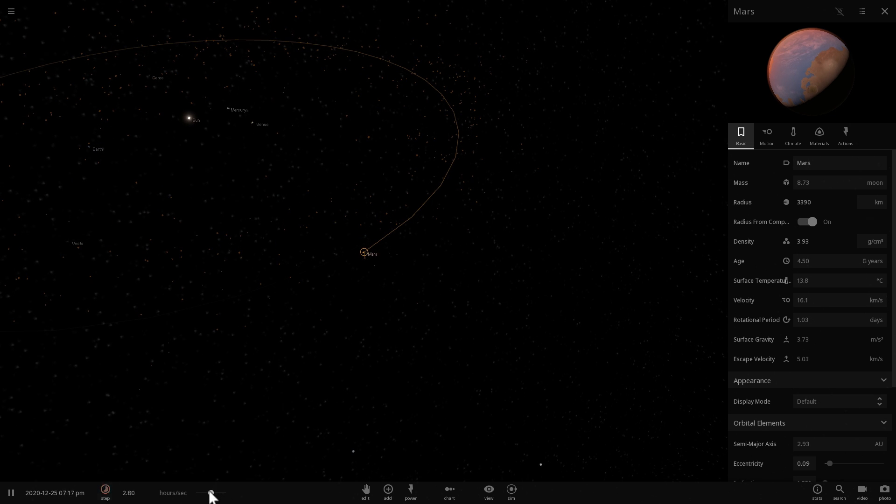
left_click_drag(210, 493, 226, 493)
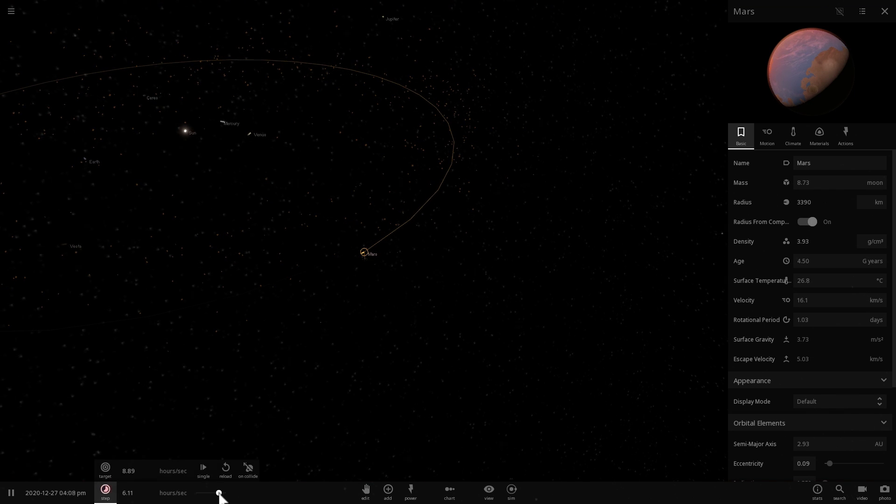
left_click_drag(220, 493, 211, 493)
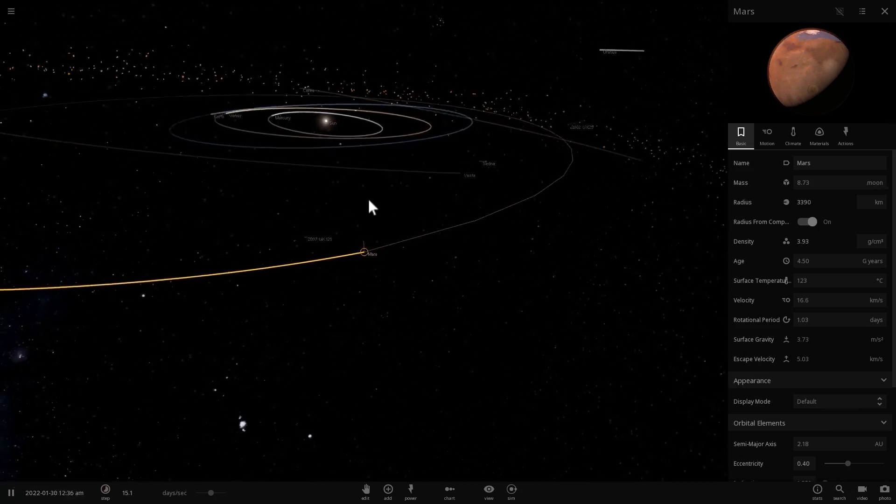
Step: View Mars up close with its Climate values showing 40 °C under 10 hPa pressure
left_click(794, 135)
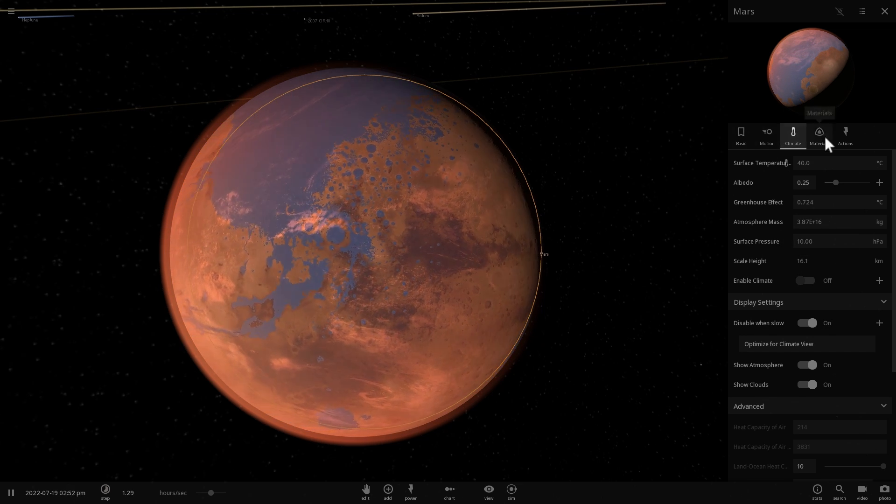
Step: Drain Mars's water in Materials down to 0.0000300 % so its seas revert to red terrain
left_click(820, 135)
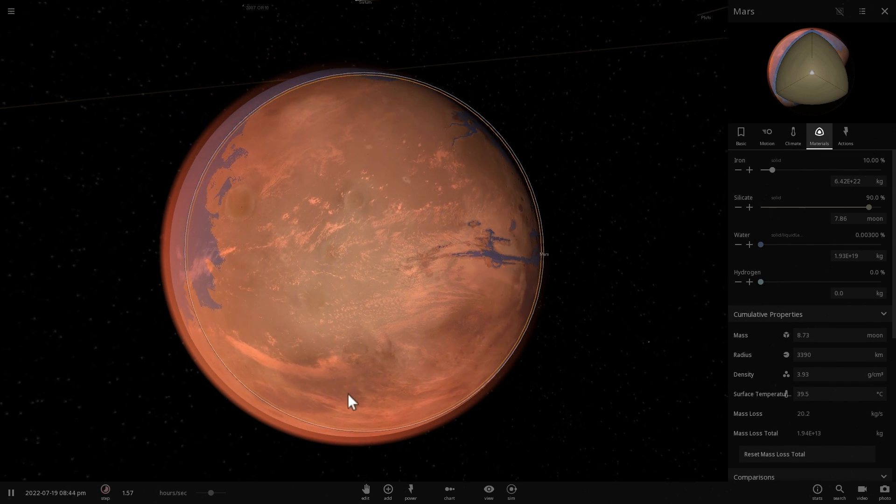
left_click(739, 245)
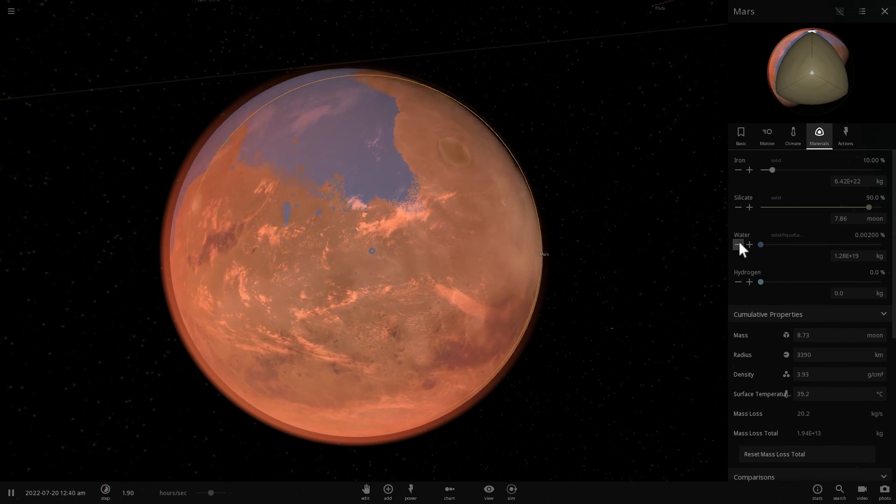
left_click(737, 245)
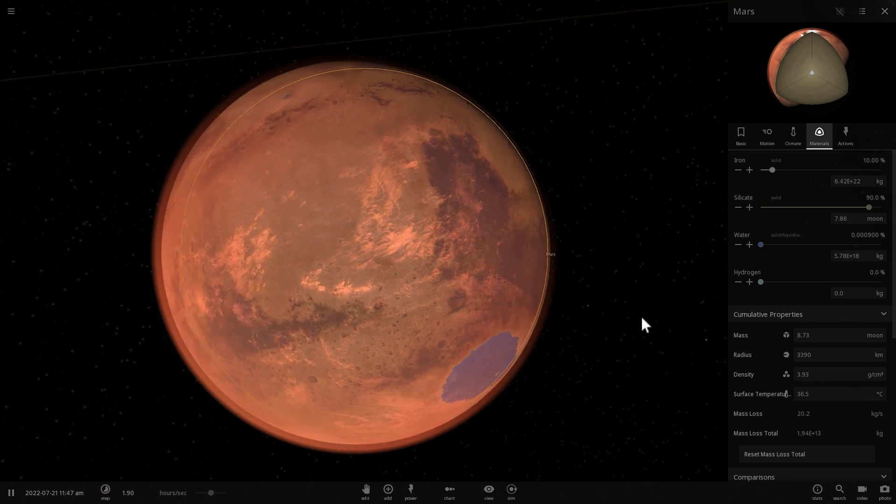
left_click(739, 245)
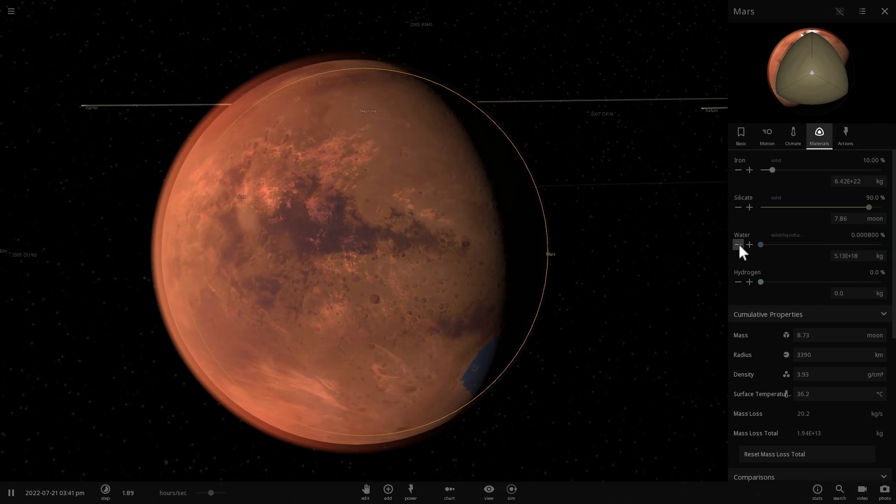
left_click(738, 244)
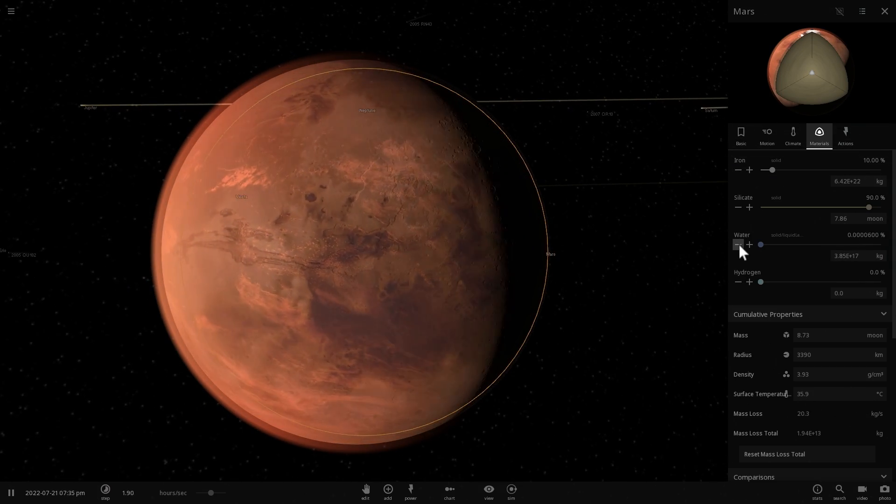
left_click(738, 245)
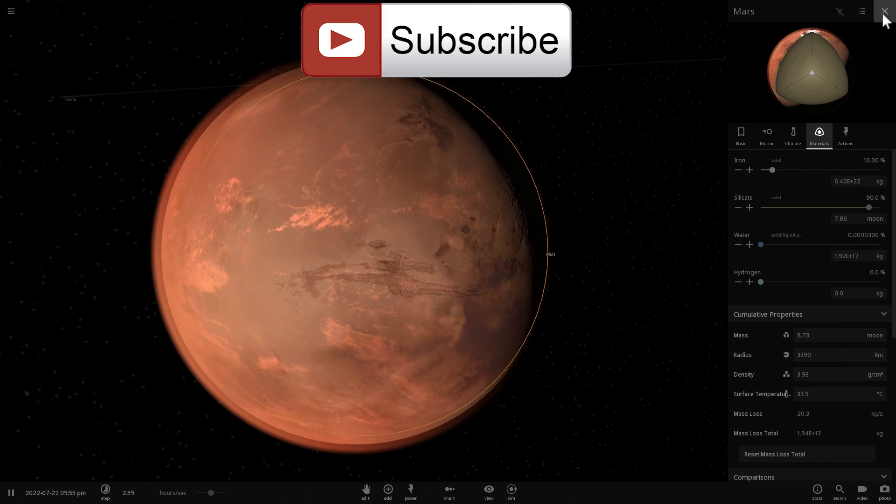
Step: Close Mars's properties panel and bring up the Power tools list
left_click(881, 11)
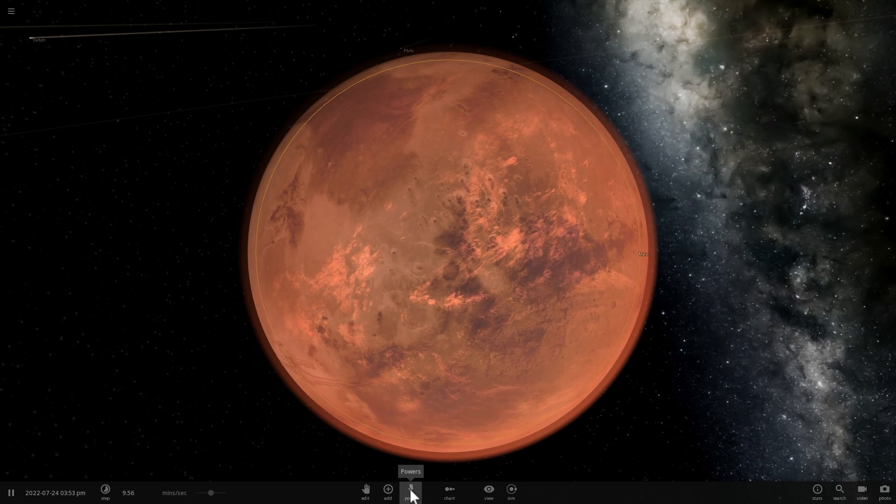
left_click(386, 503)
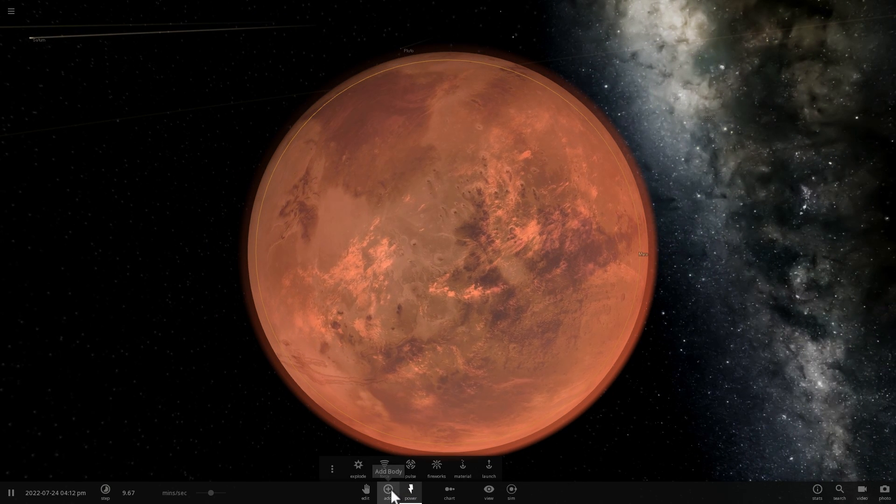